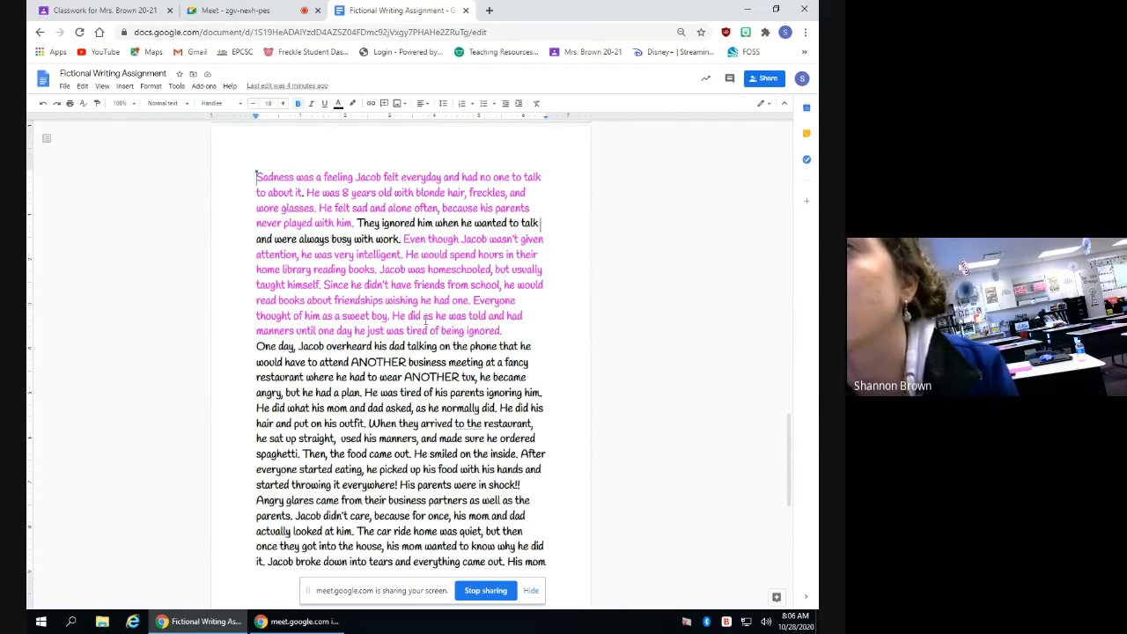
# - Scroll up and back down through the story document to review it
pyautogui.scroll(3)
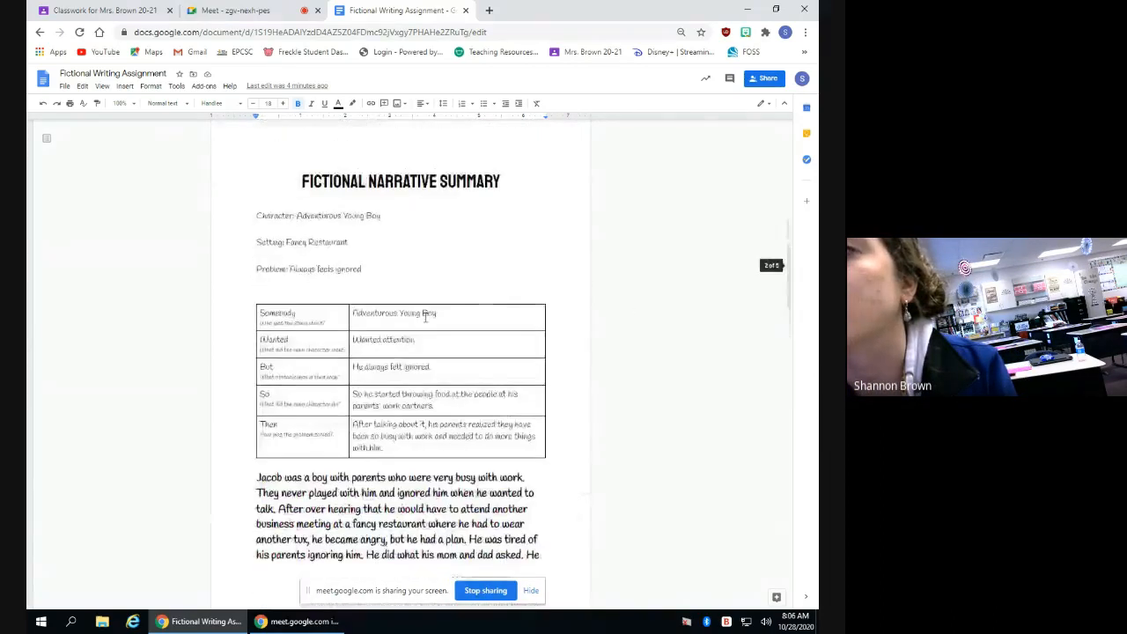
pyautogui.scroll(-3)
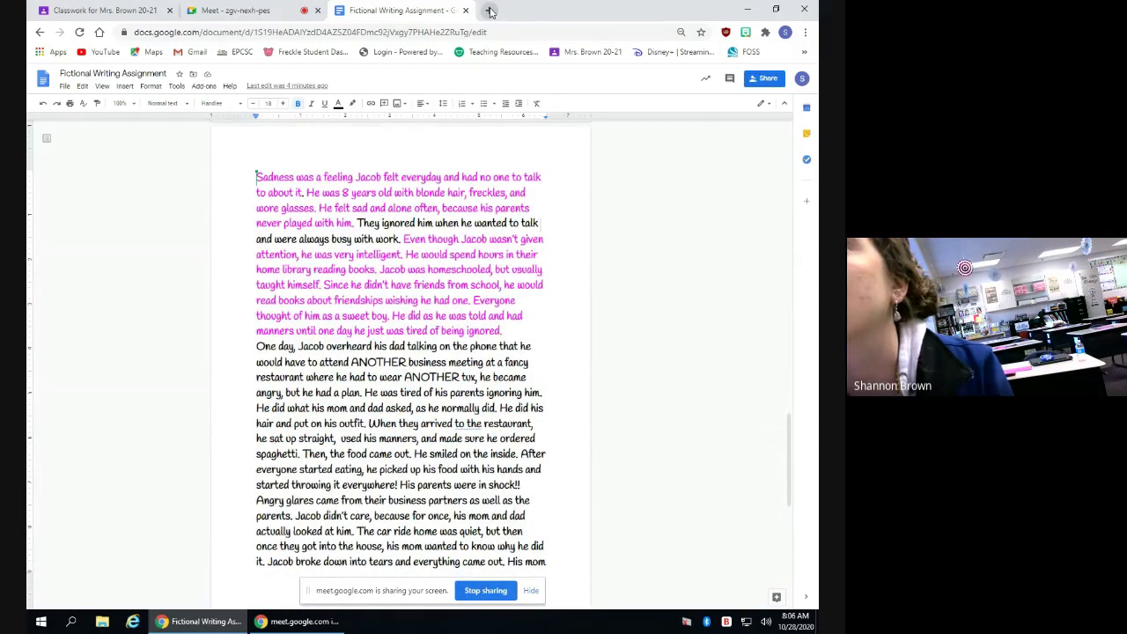
pyautogui.moveTo(489, 11)
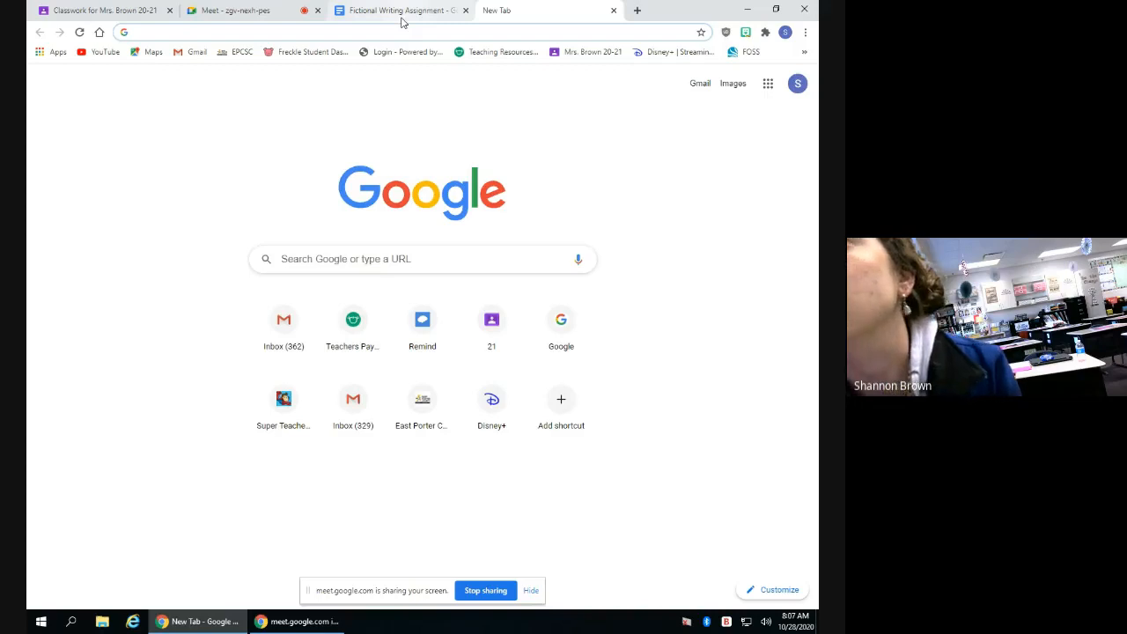
pyautogui.click(396, 10)
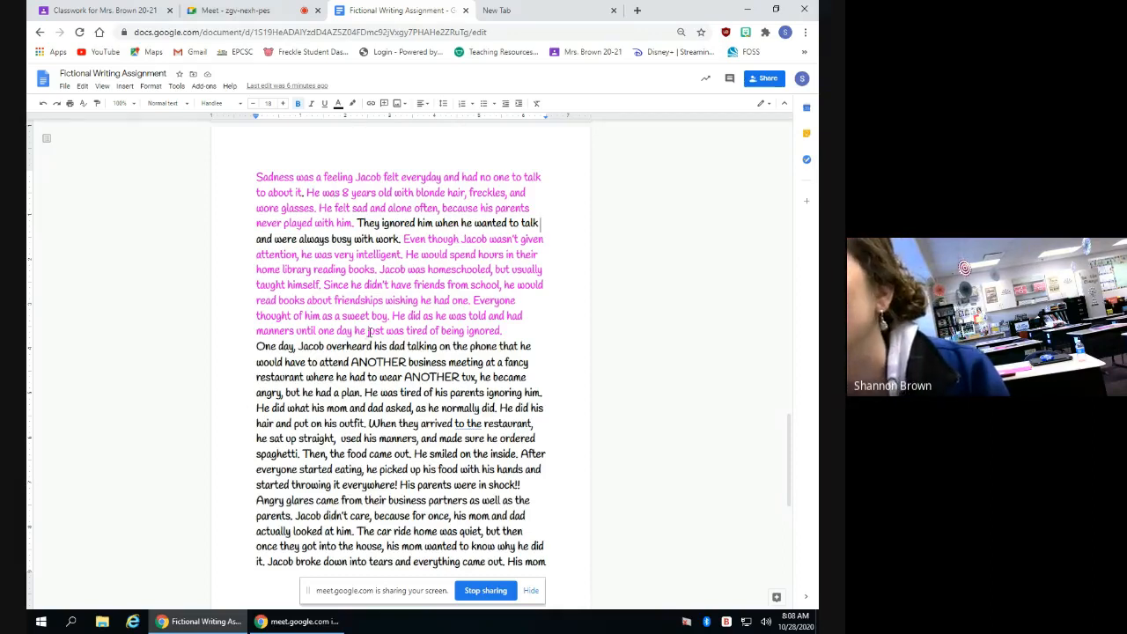
# - Select the split point before 'One day' in the pink Jacob introduction paragraph
pyautogui.doubleClick(387, 331)
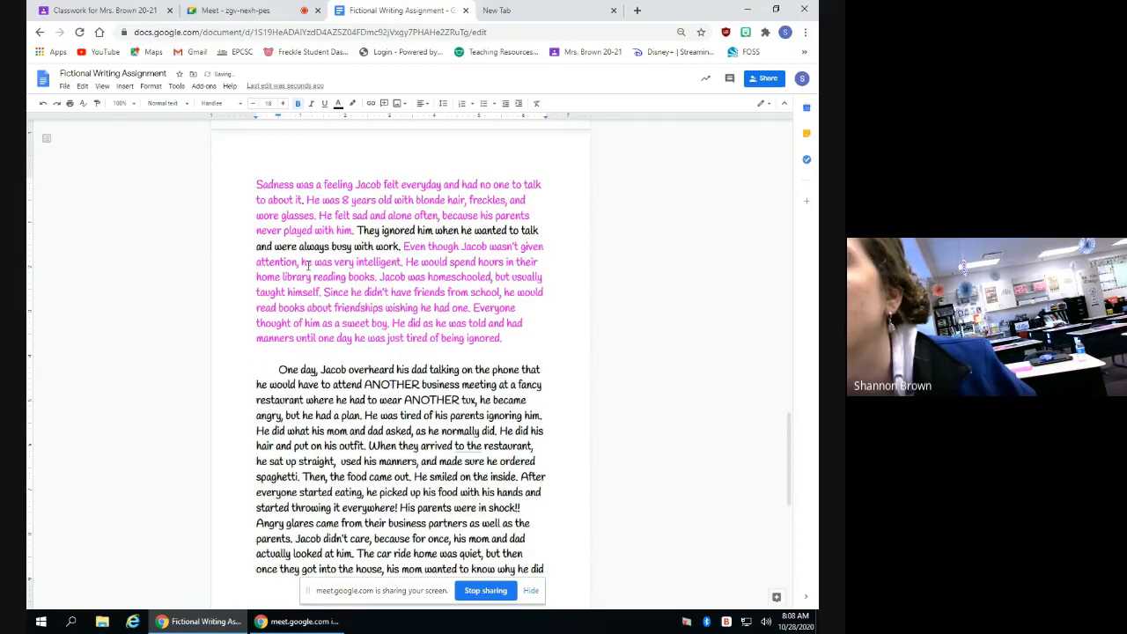
pyautogui.scroll(3)
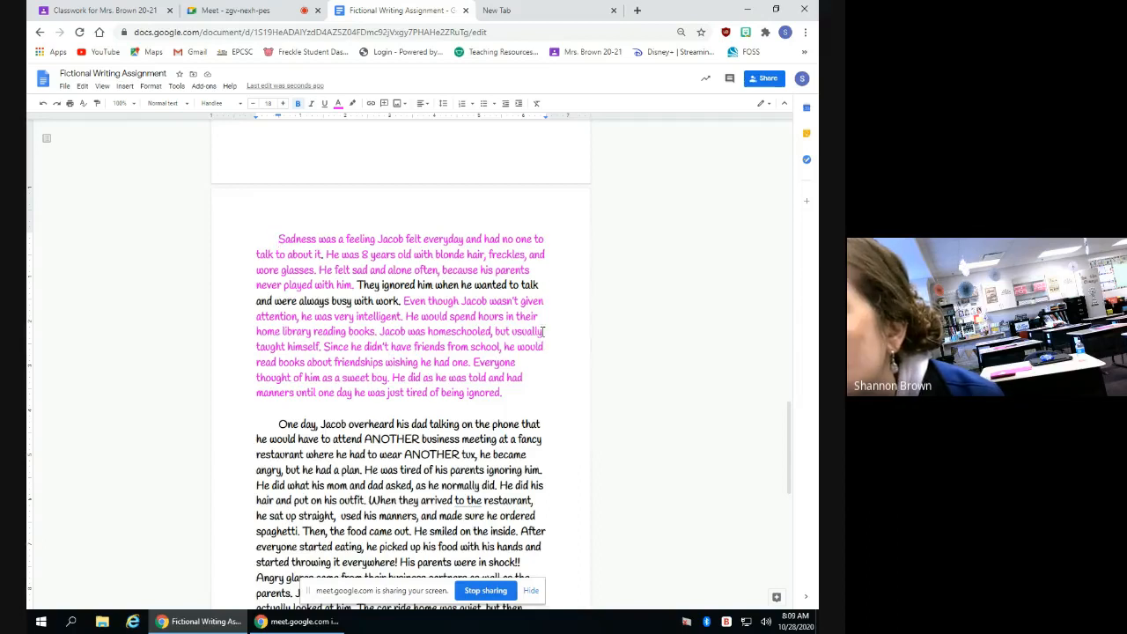
pyautogui.moveTo(455, 412)
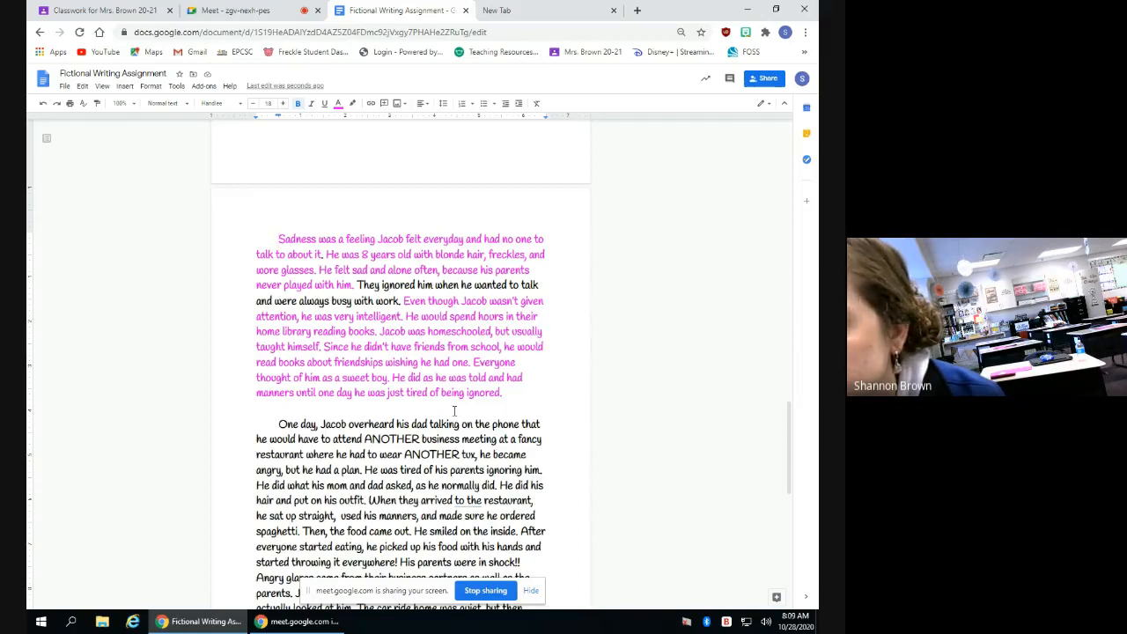
pyautogui.moveTo(346, 405)
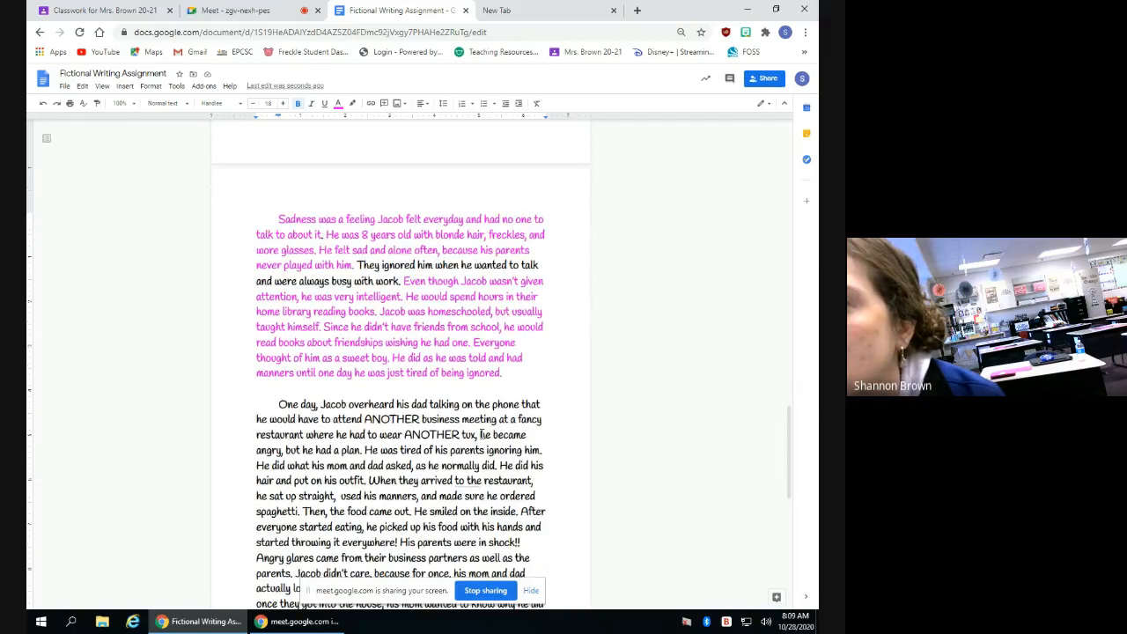
pyautogui.scroll(-3)
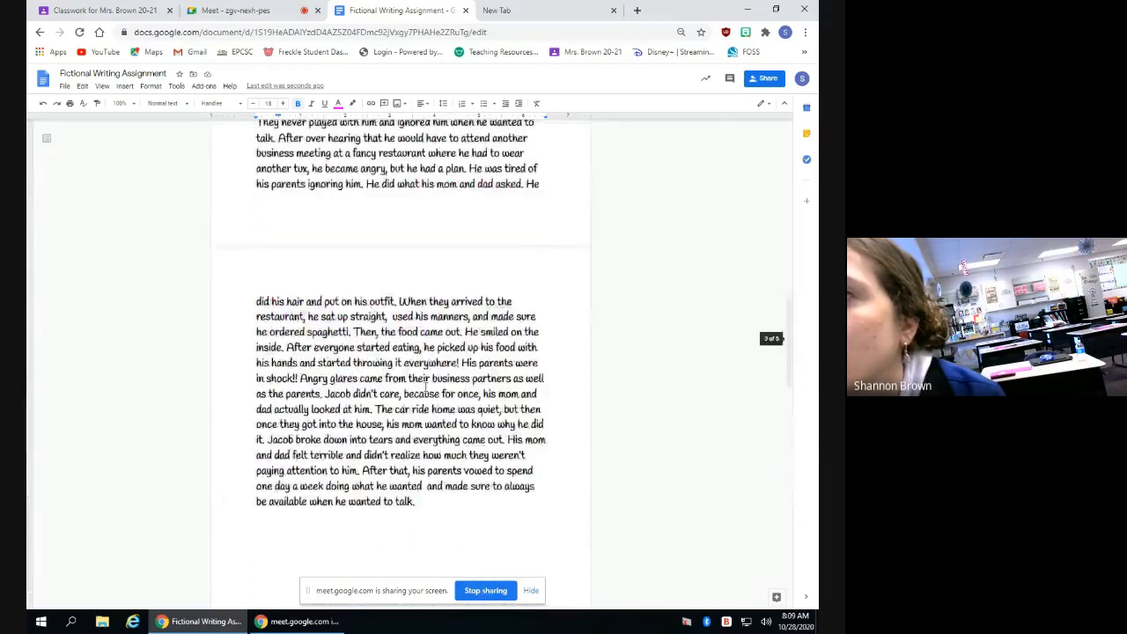
pyautogui.scroll(3)
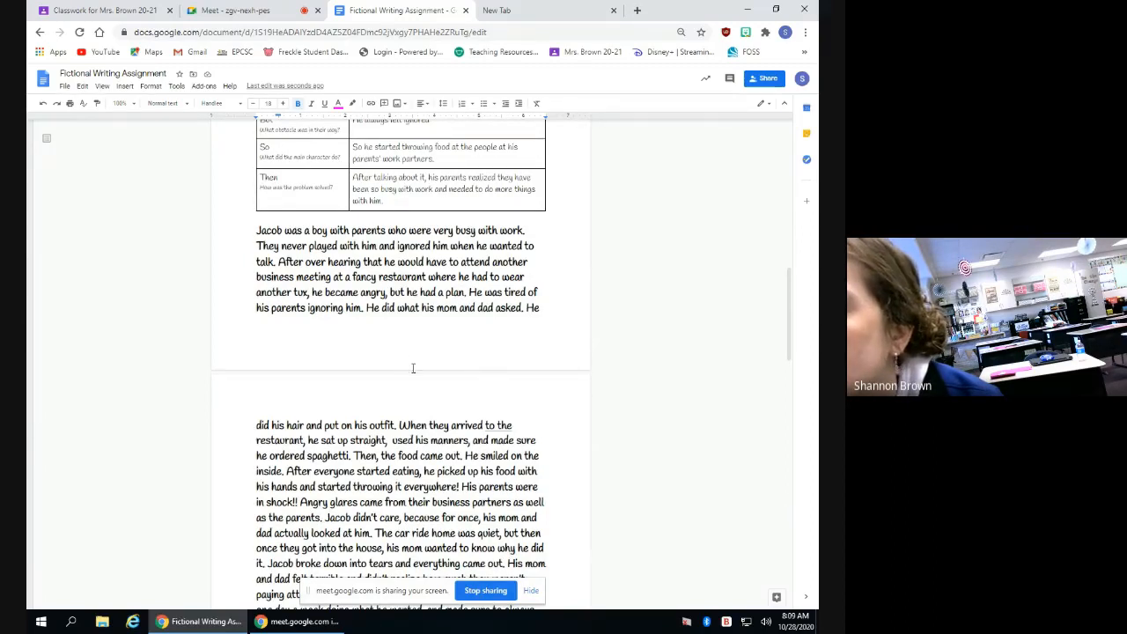
pyautogui.scroll(3)
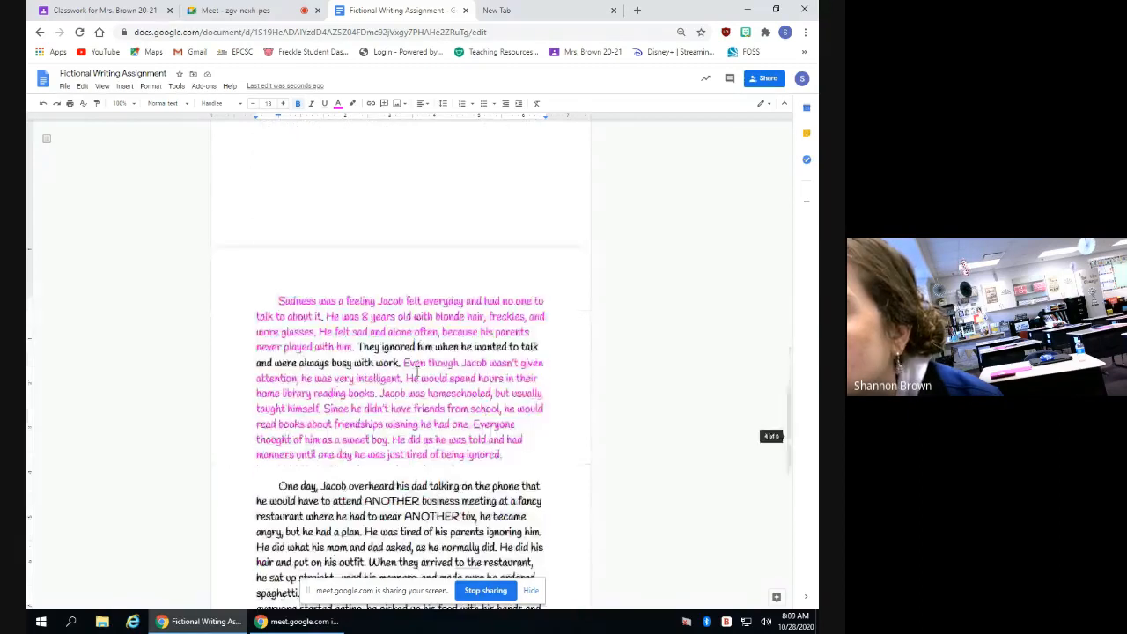
pyautogui.scroll(-3)
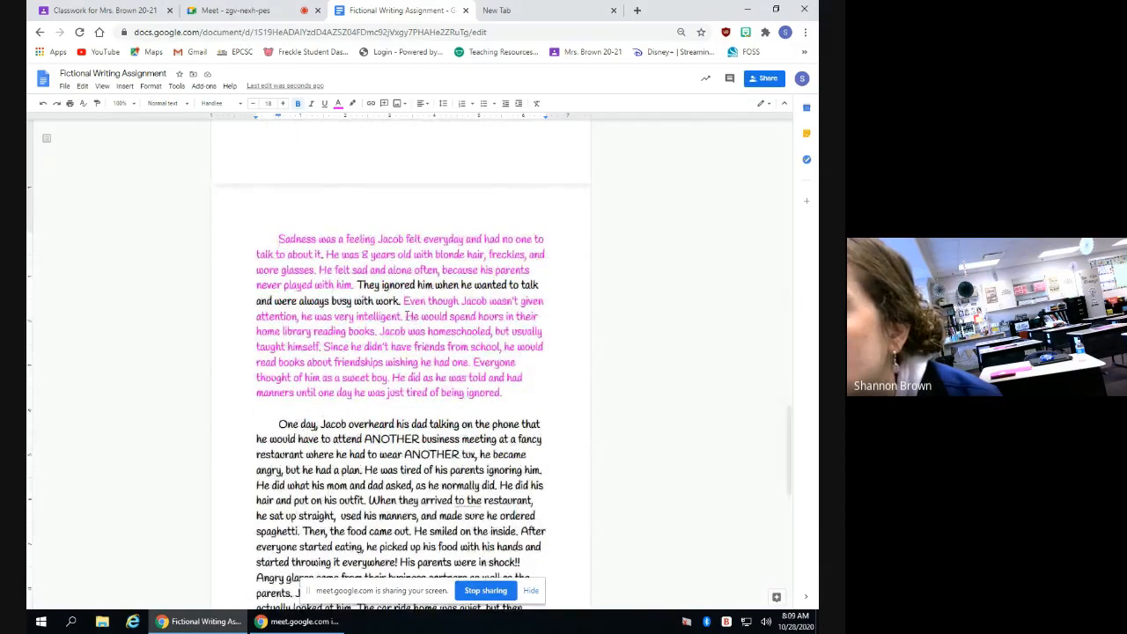